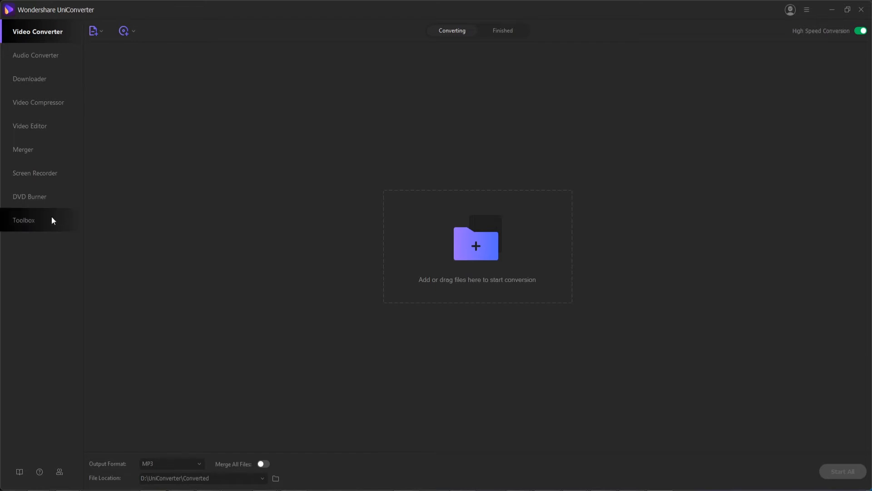
Step: Launch the CD Burner tool from the Toolbox grid
left_click(23, 220)
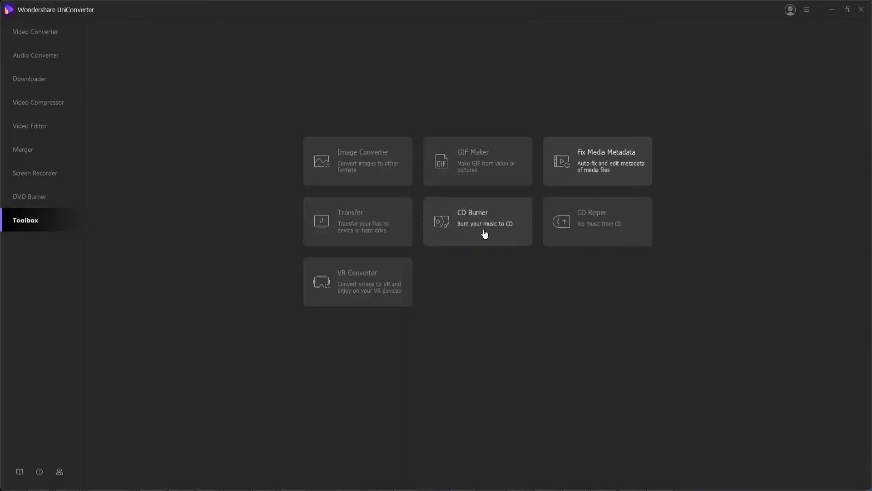
left_click(477, 221)
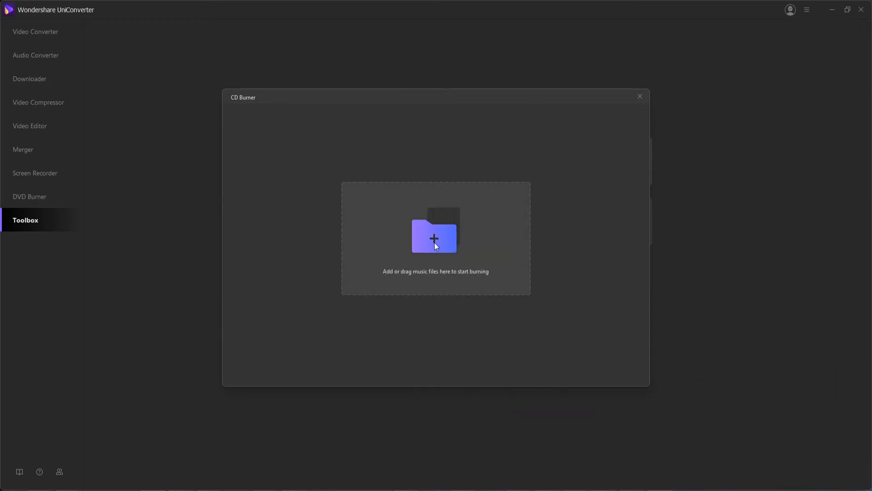
Step: Add the 0.5 Background Music.wav track (20 MB) to the burn list
left_click(434, 237)
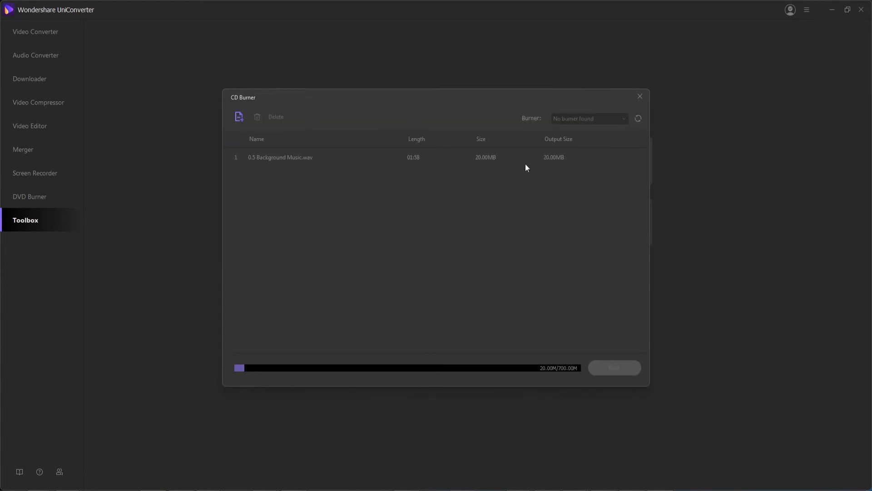
mouse_move(467, 185)
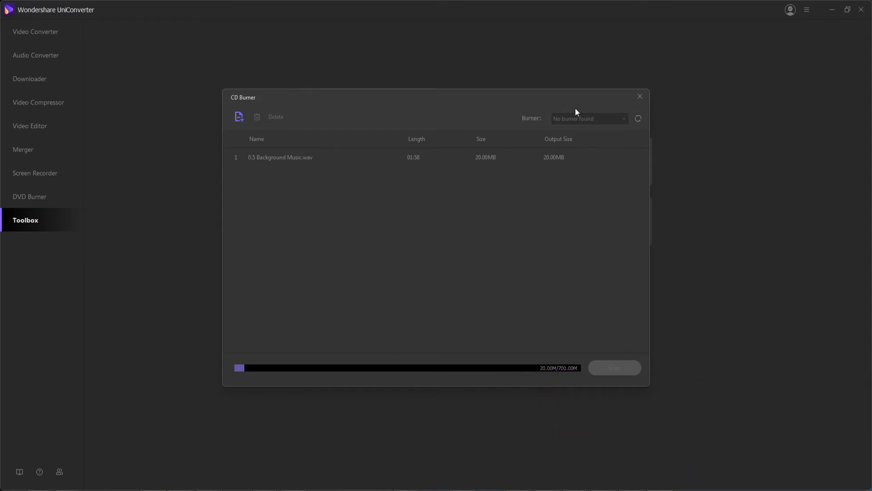
Step: Add a second copy of 0.5 Background Music.wav, bringing disc usage to 40 MB of 700 MB
left_click(280, 157)
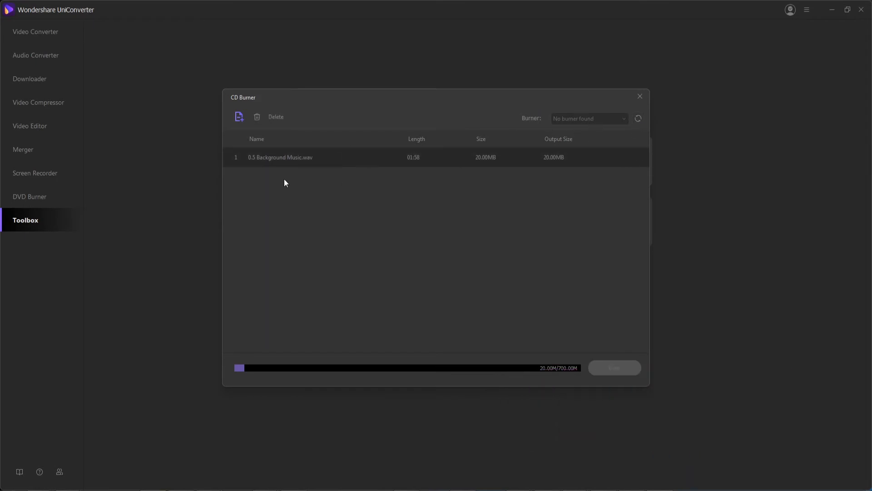
mouse_move(358, 310)
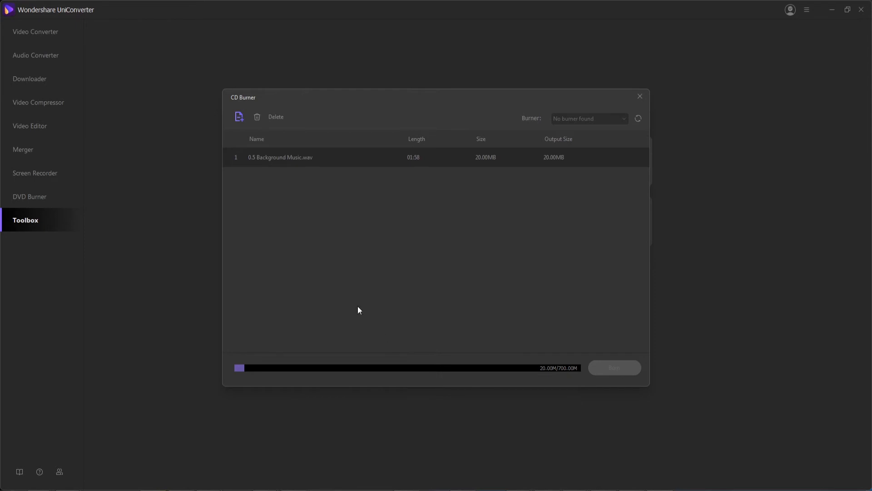
mouse_move(559, 372)
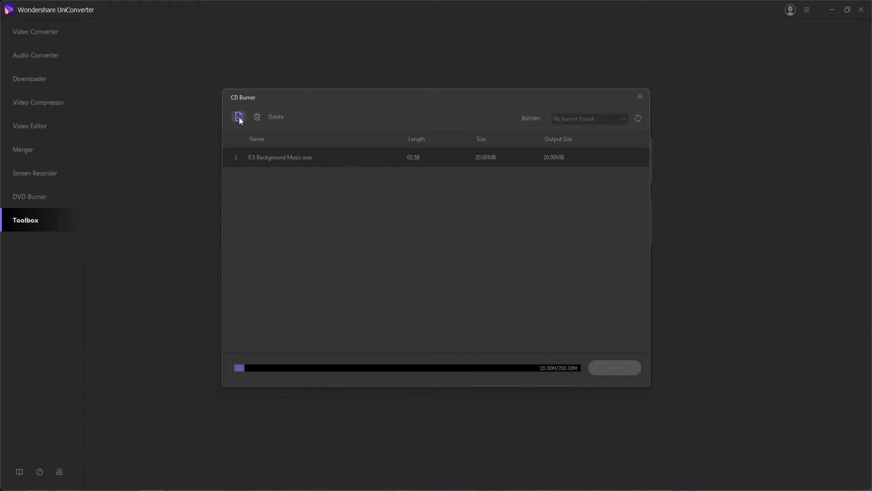
left_click(239, 118)
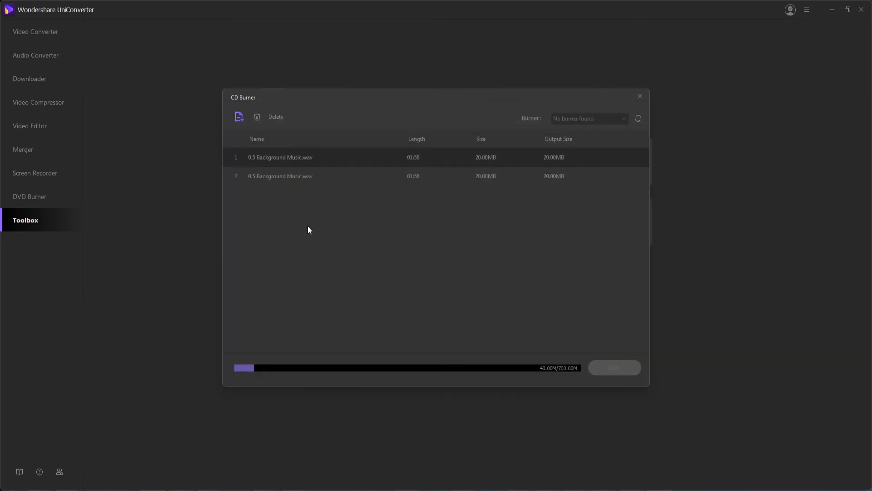
mouse_move(504, 242)
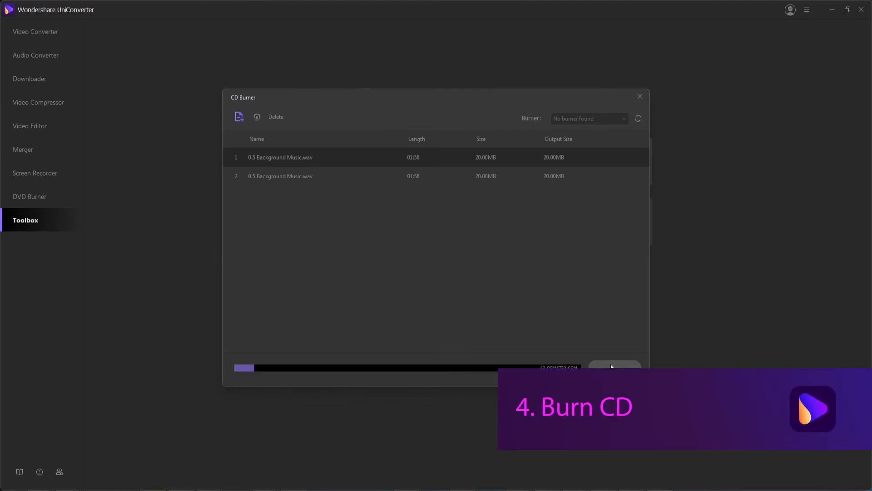
Step: Start the burn, which closes the CD Burner window back to the Toolbox grid
left_click(640, 96)
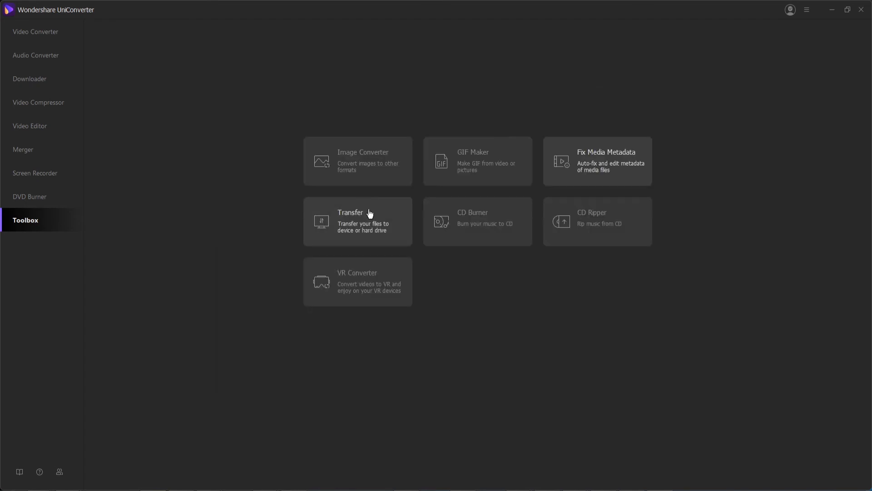
mouse_move(449, 283)
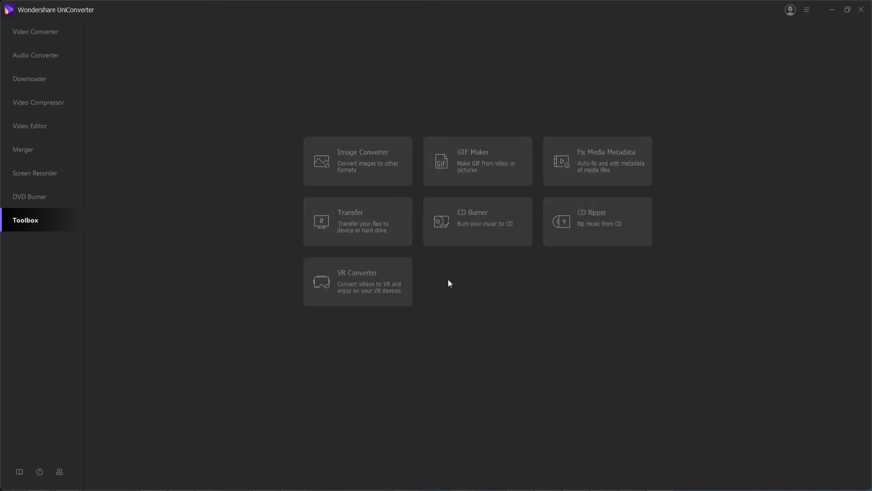
mouse_move(577, 291)
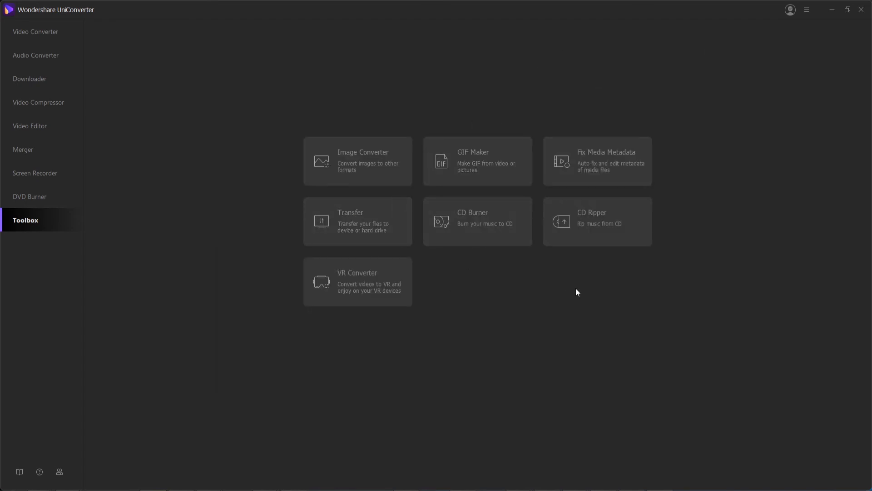
mouse_move(227, 112)
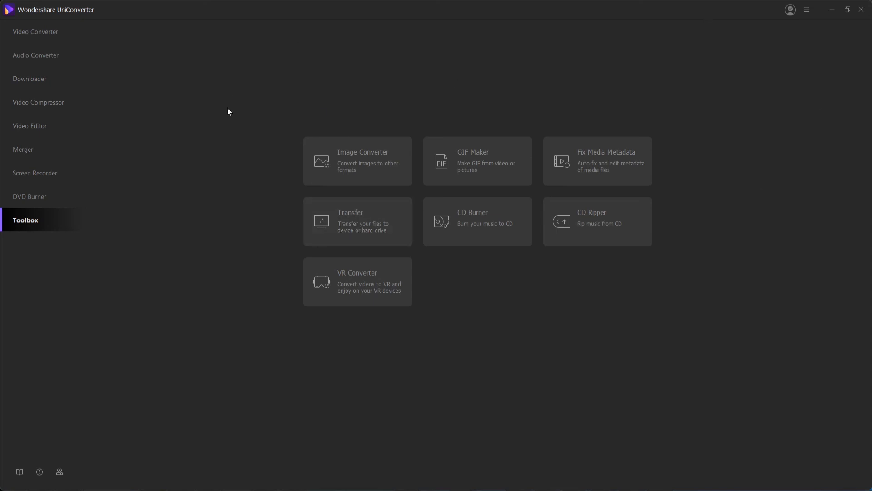
mouse_move(242, 104)
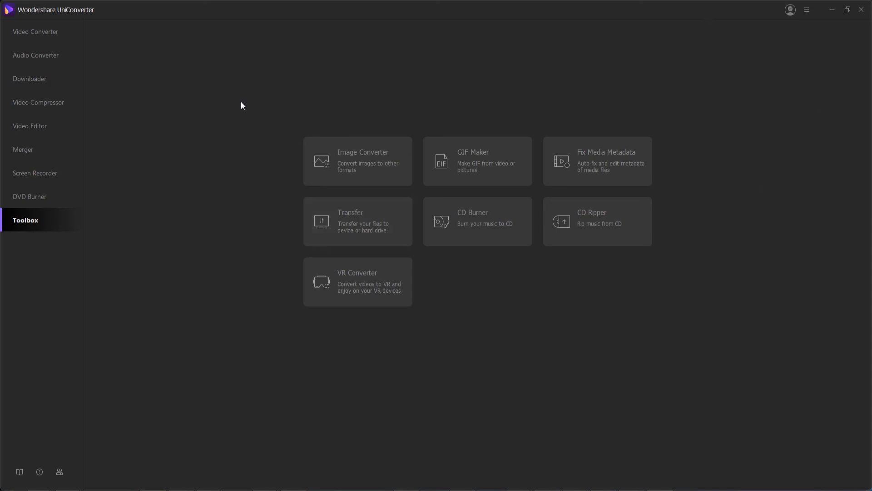